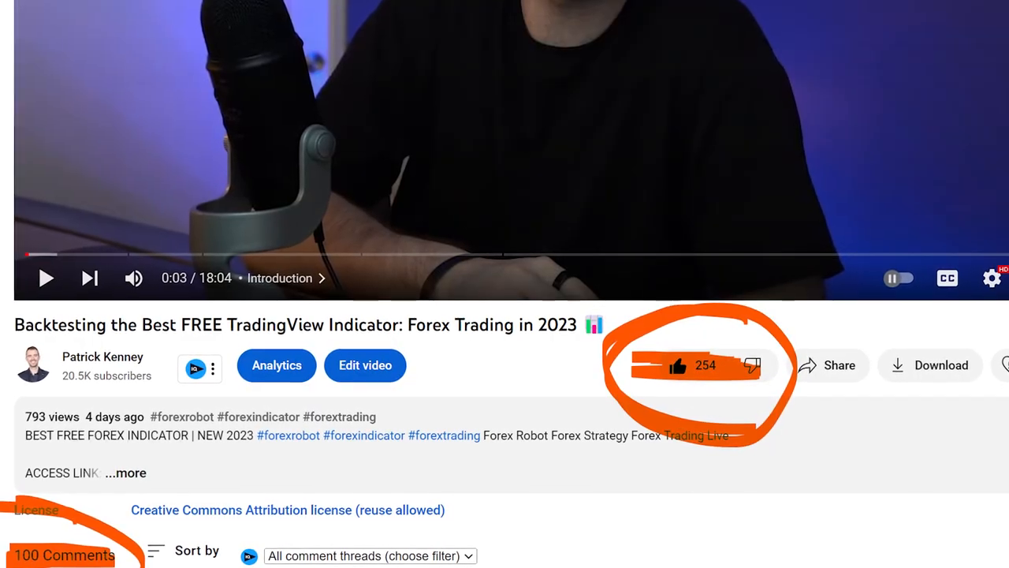
Scroll the EURAUD 15-minute chart with Patrick Session Strategy [V2] applied
scroll("down", 3)
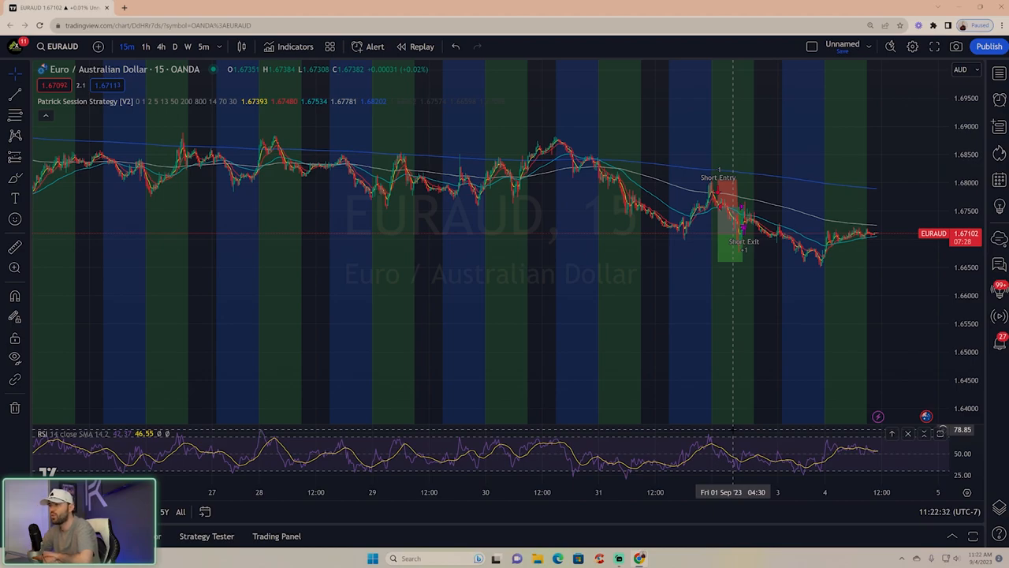
mouse_move(401, 188)
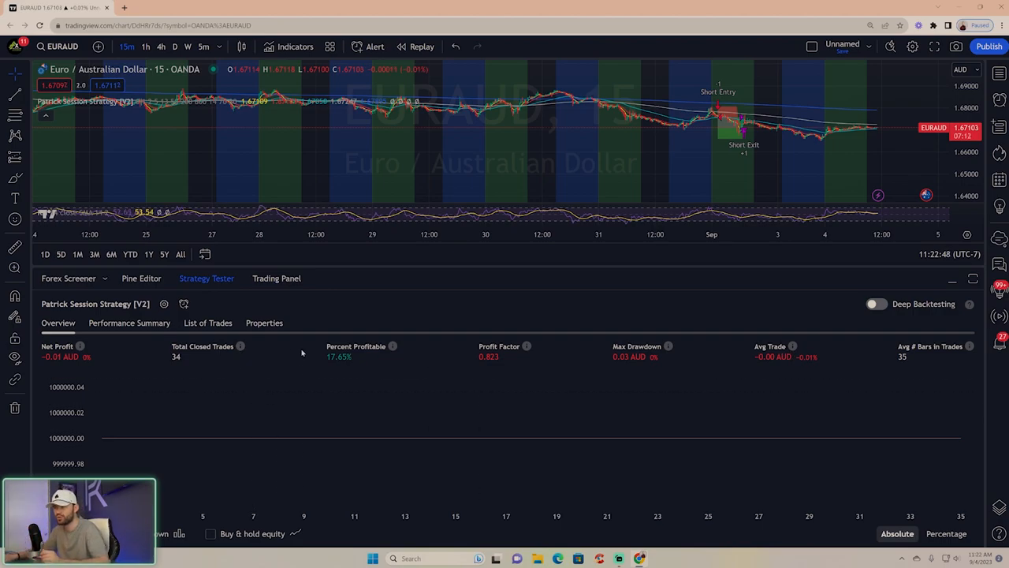
mouse_move(507, 357)
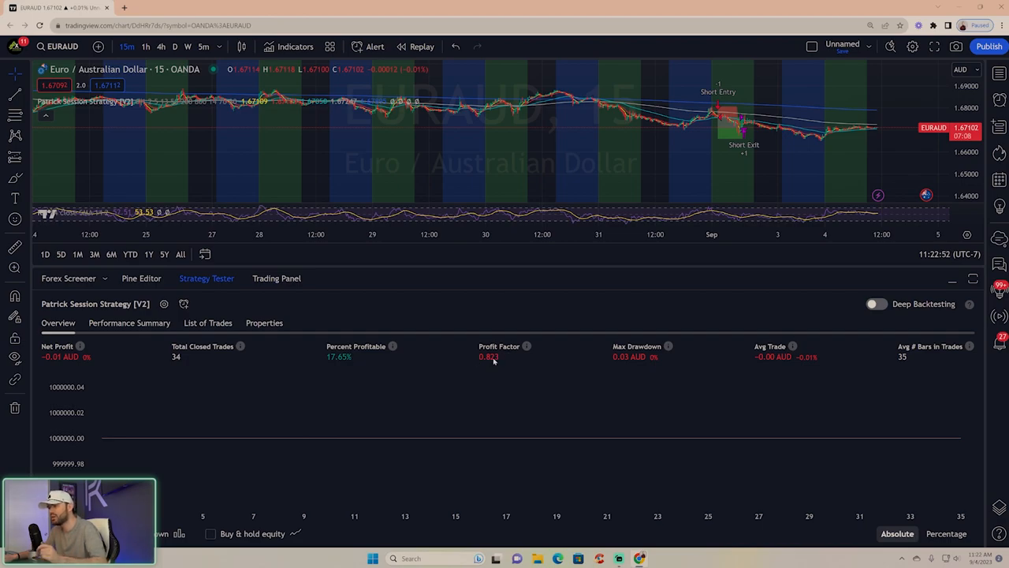
mouse_move(503, 356)
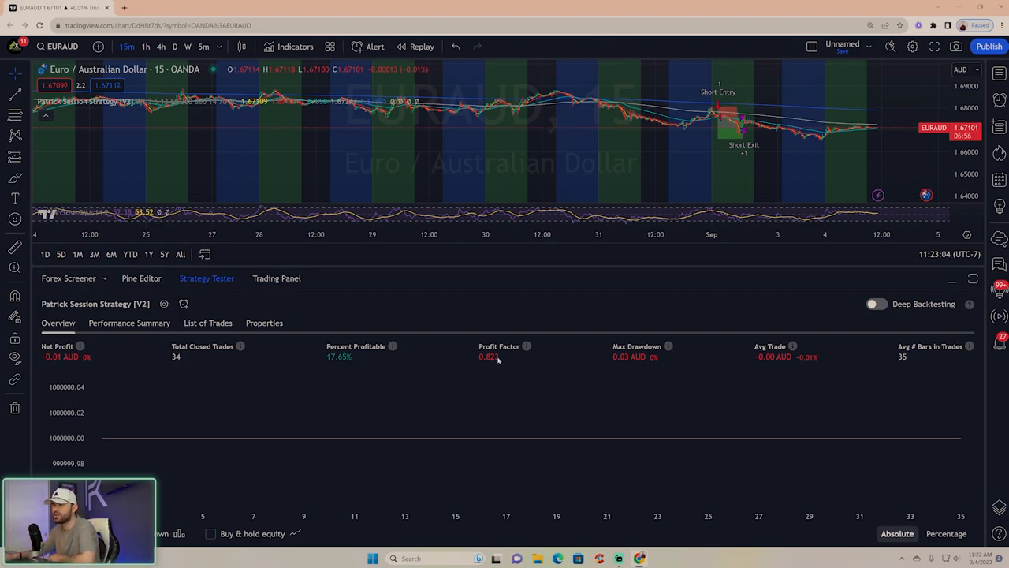
mouse_move(197, 332)
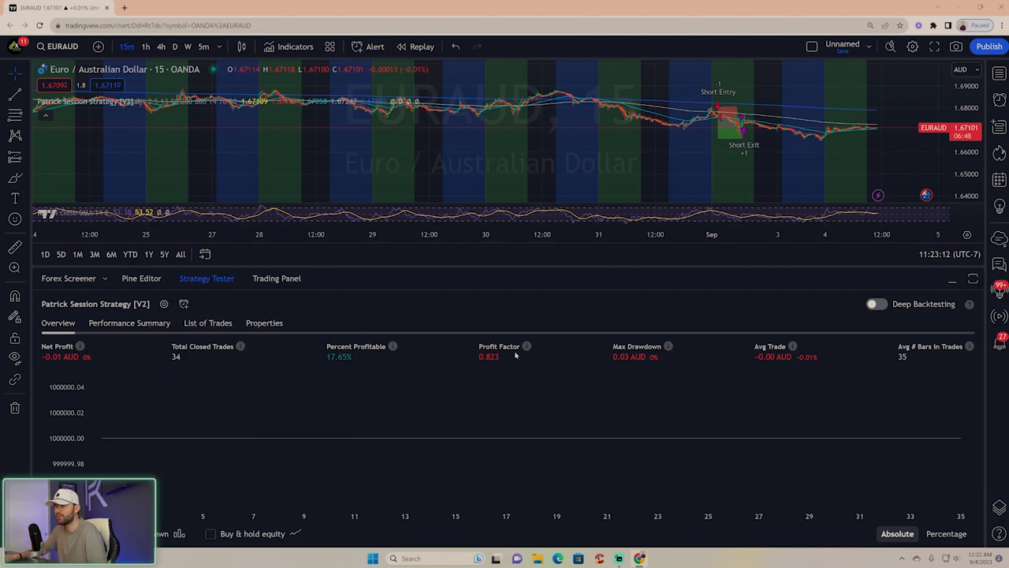
mouse_move(488, 365)
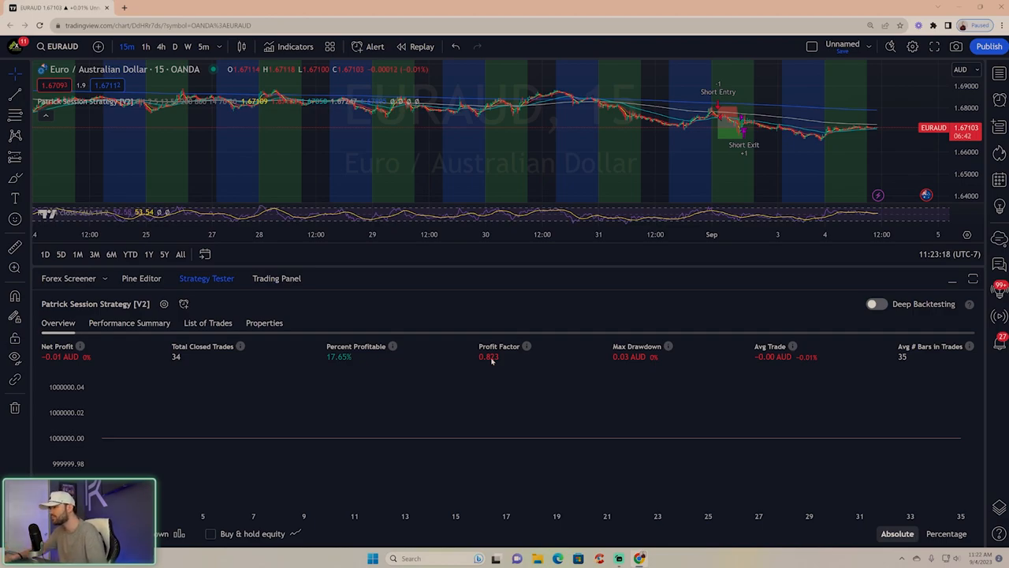
mouse_move(536, 343)
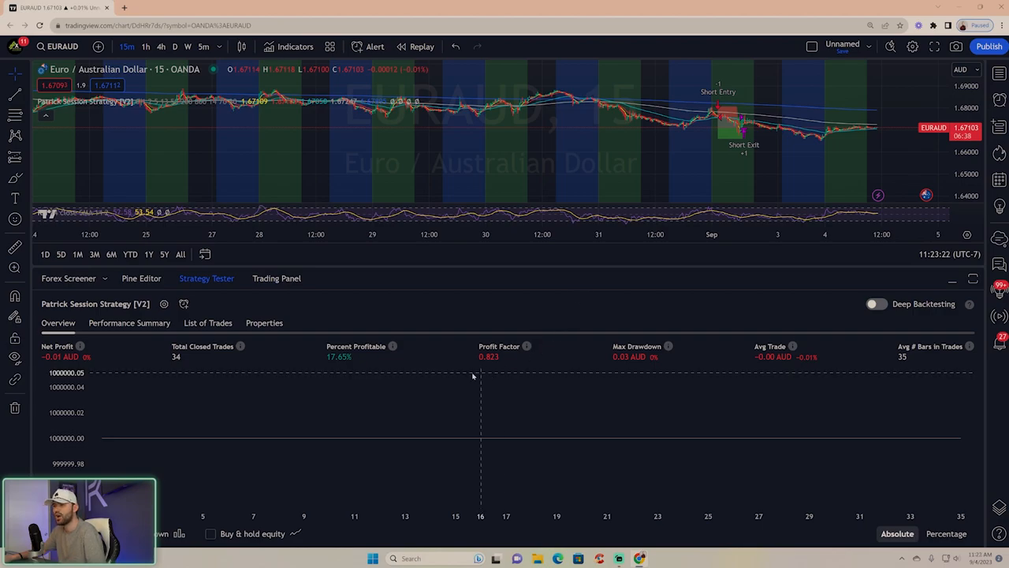
mouse_move(542, 296)
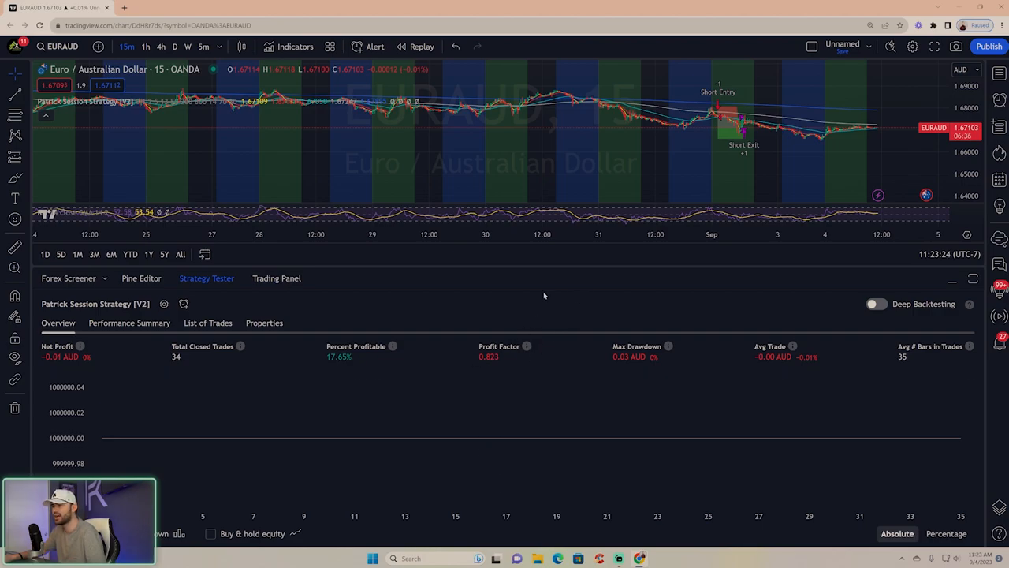
mouse_move(620, 268)
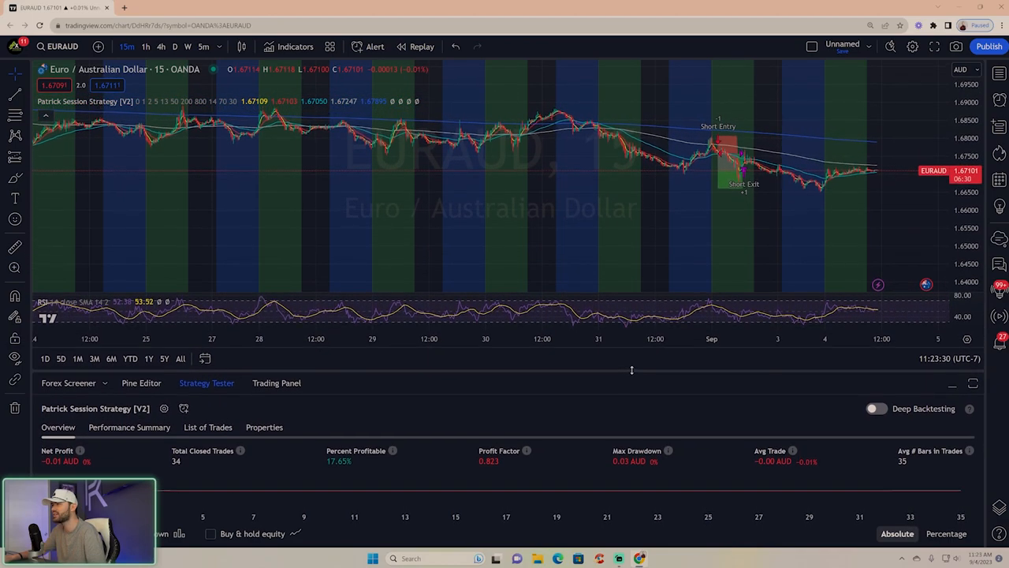
mouse_move(700, 259)
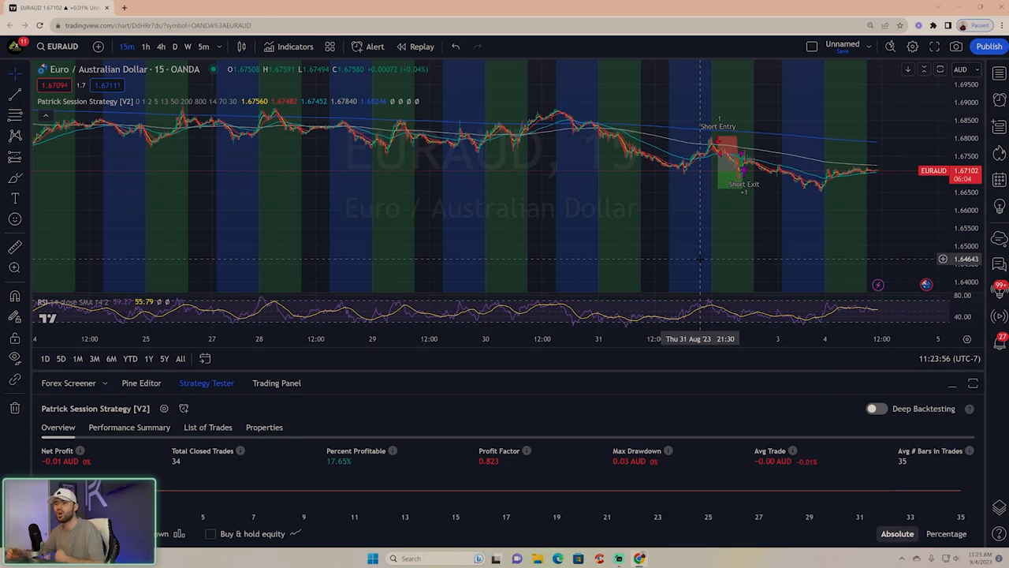
mouse_move(297, 423)
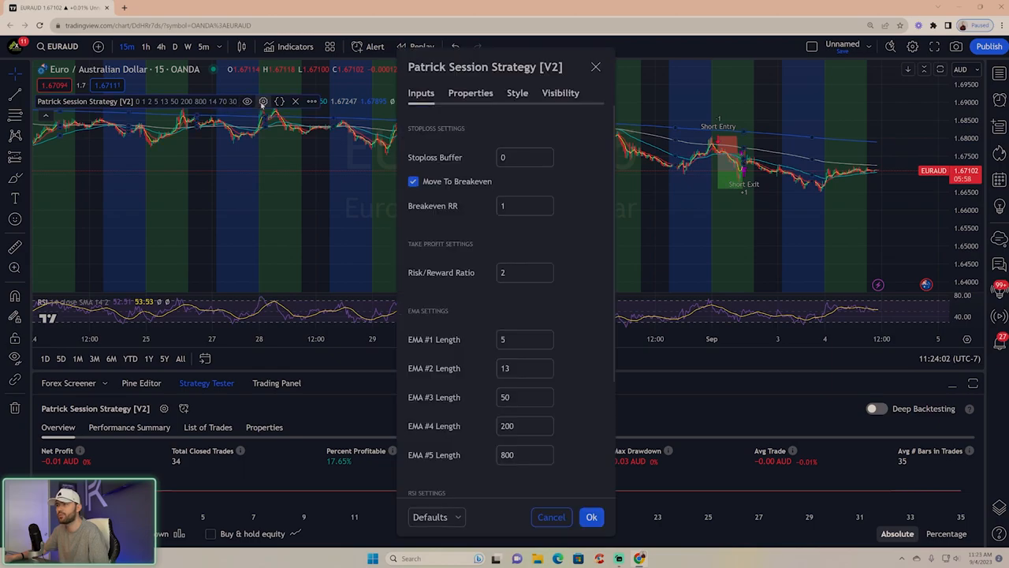
mouse_move(514, 182)
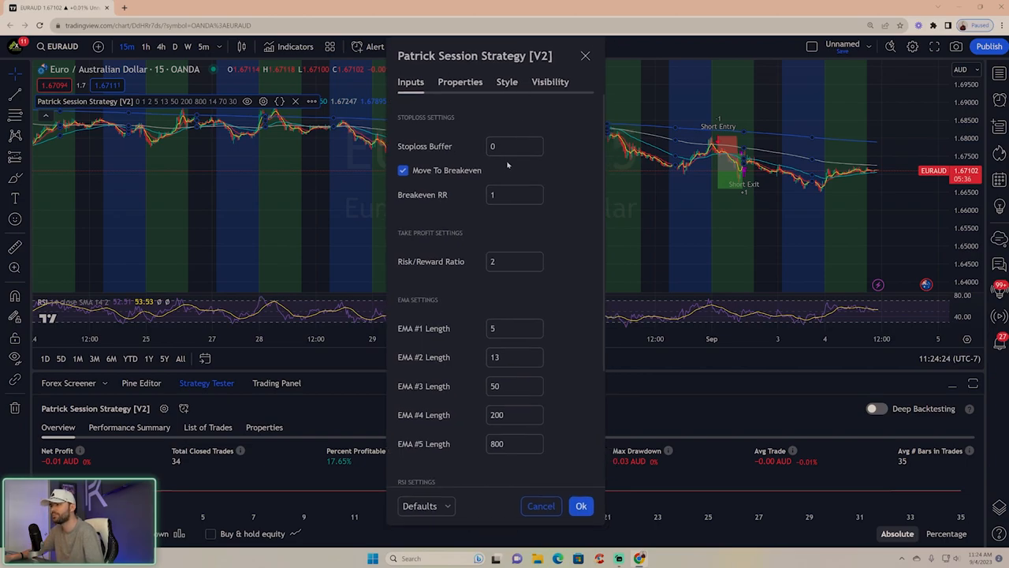
left_click(580, 504)
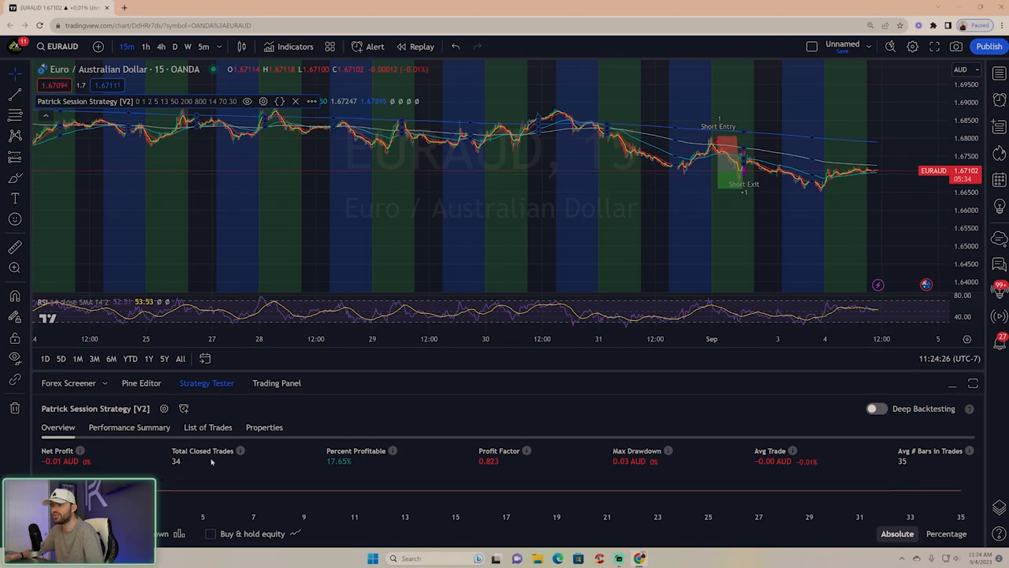
Enable Deep Backtesting over the range 2021-09-01 to today (2023-09-04)
left_click(875, 408)
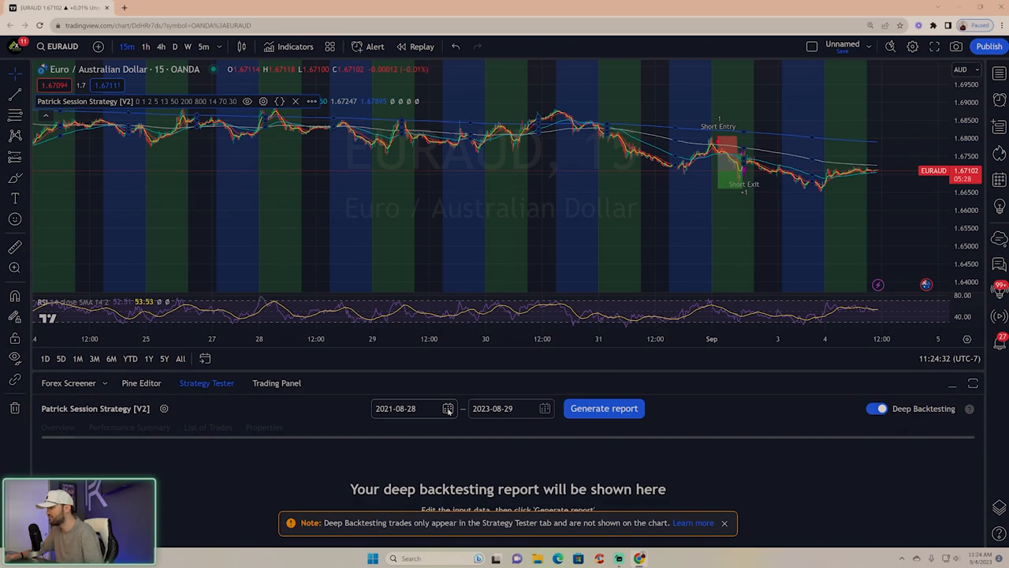
left_click(448, 409)
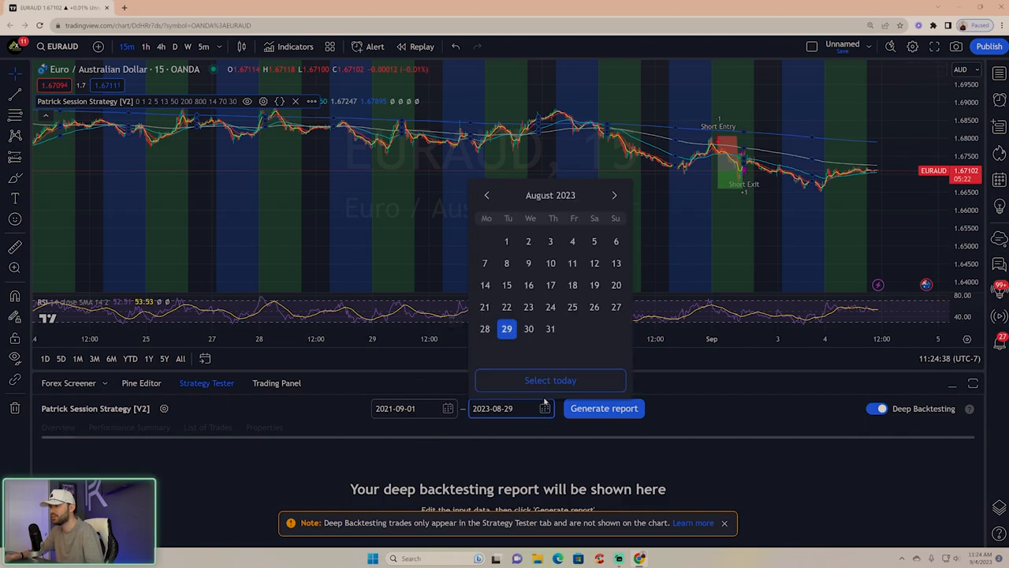
left_click(603, 407)
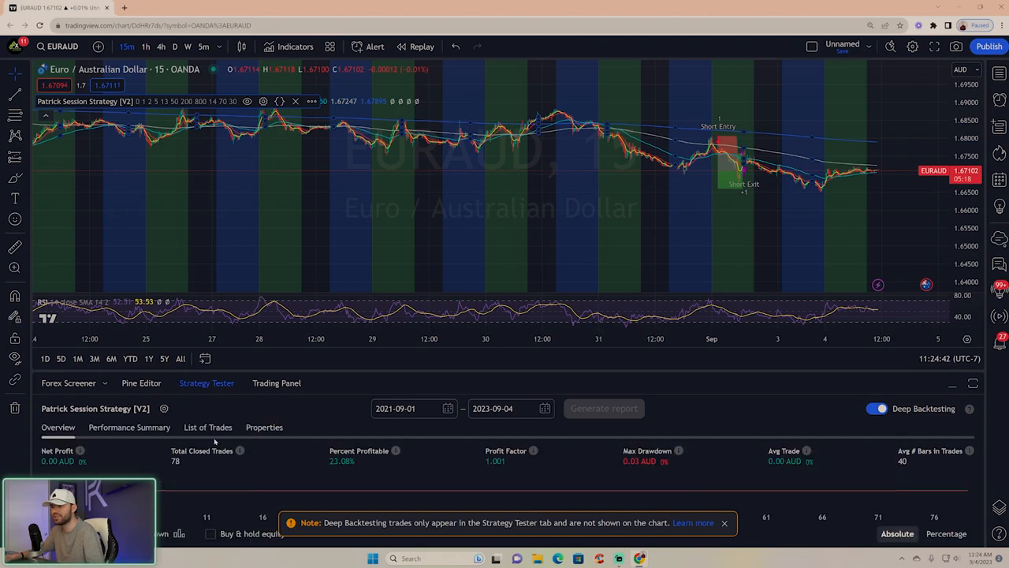
mouse_move(550, 438)
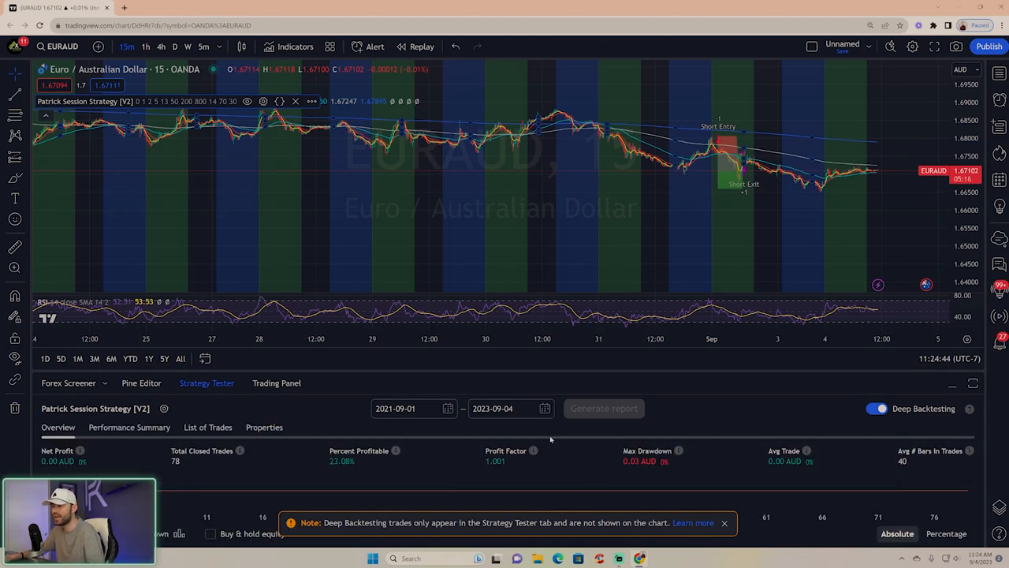
mouse_move(175, 470)
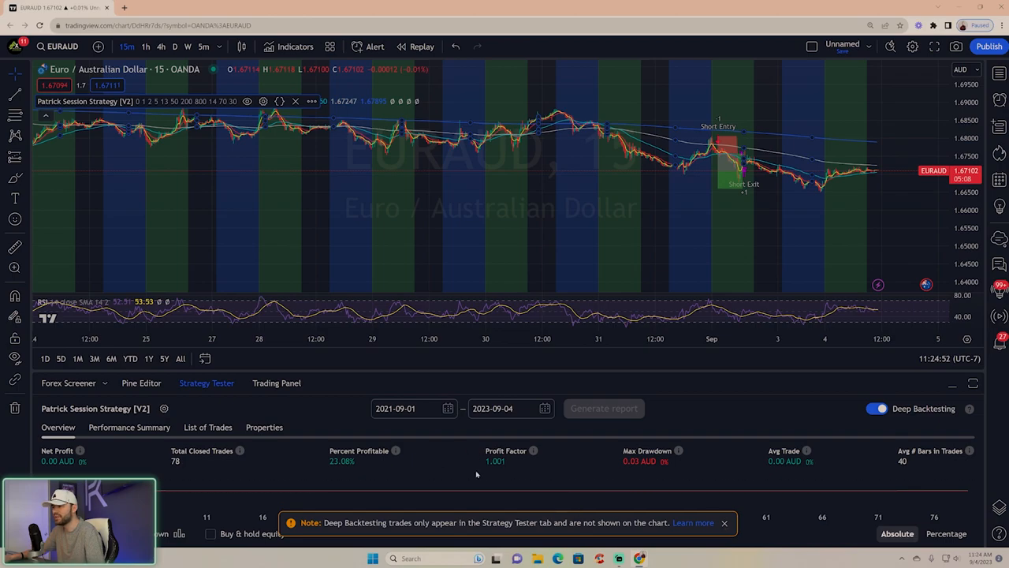
mouse_move(165, 466)
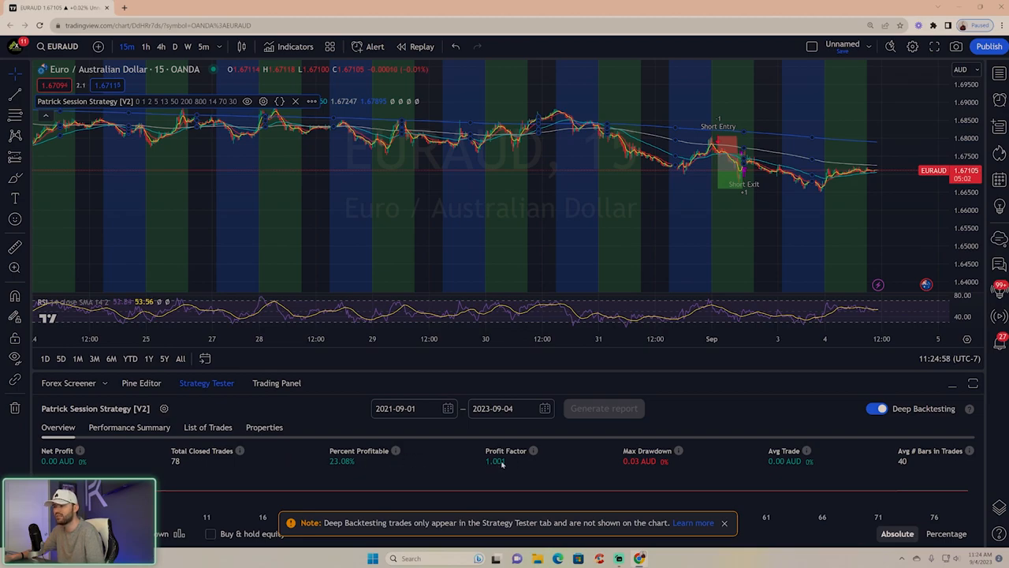
mouse_move(408, 154)
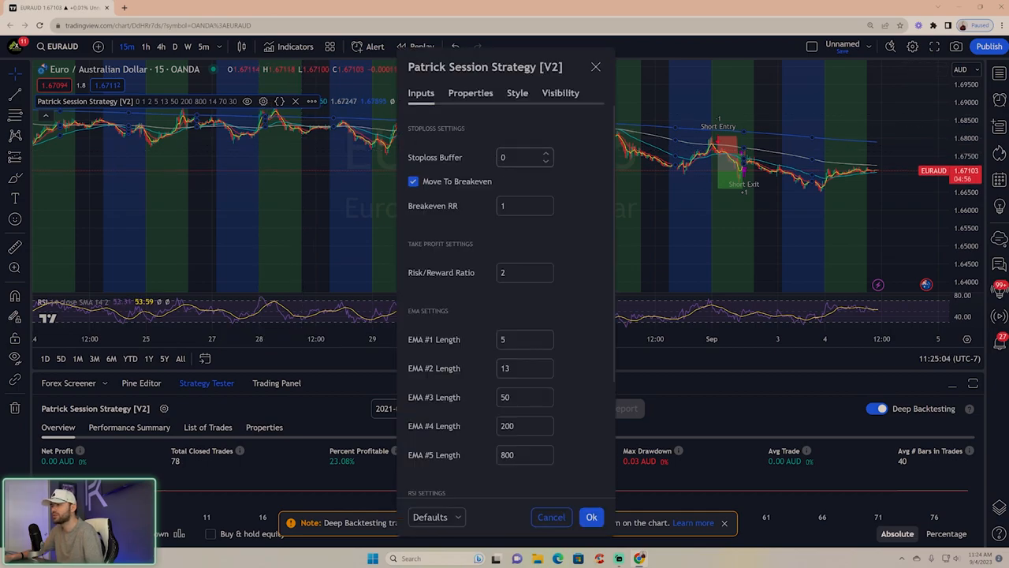
Disable moving the stop loss to breakeven and lower the risk-to-reward ratio to 1
left_click(413, 181)
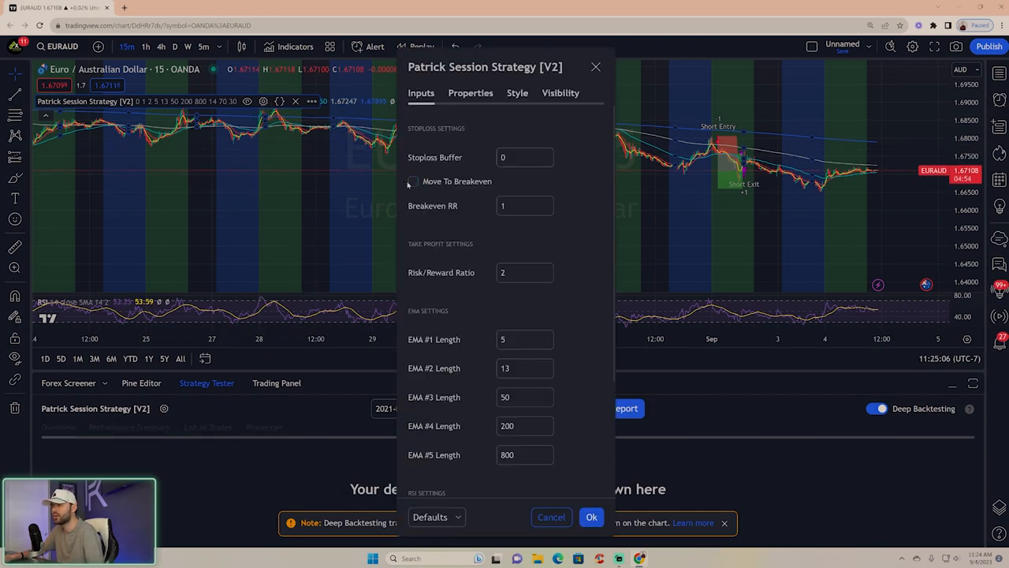
left_click(523, 271)
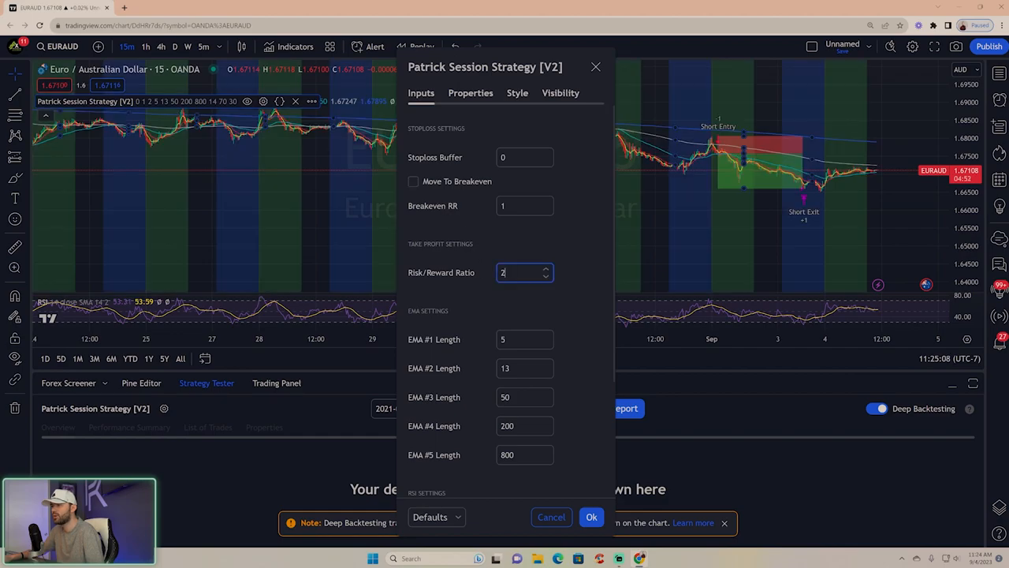
left_click(545, 276)
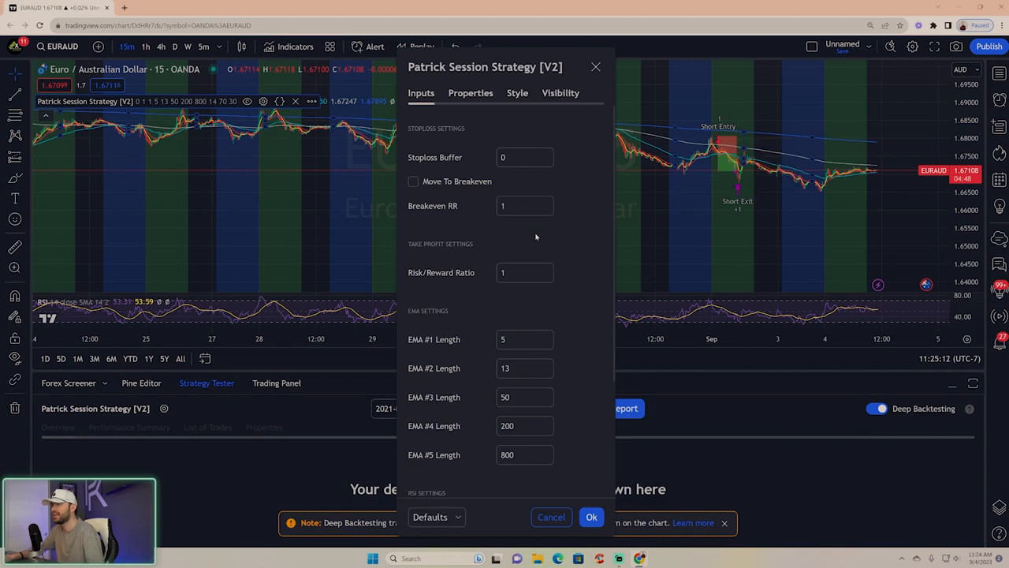
mouse_move(741, 176)
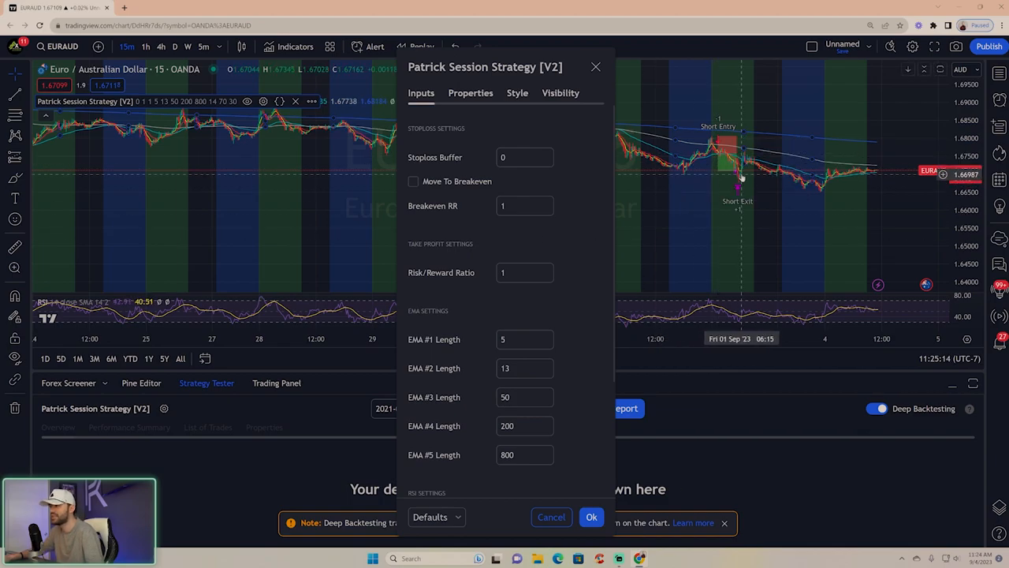
mouse_move(724, 150)
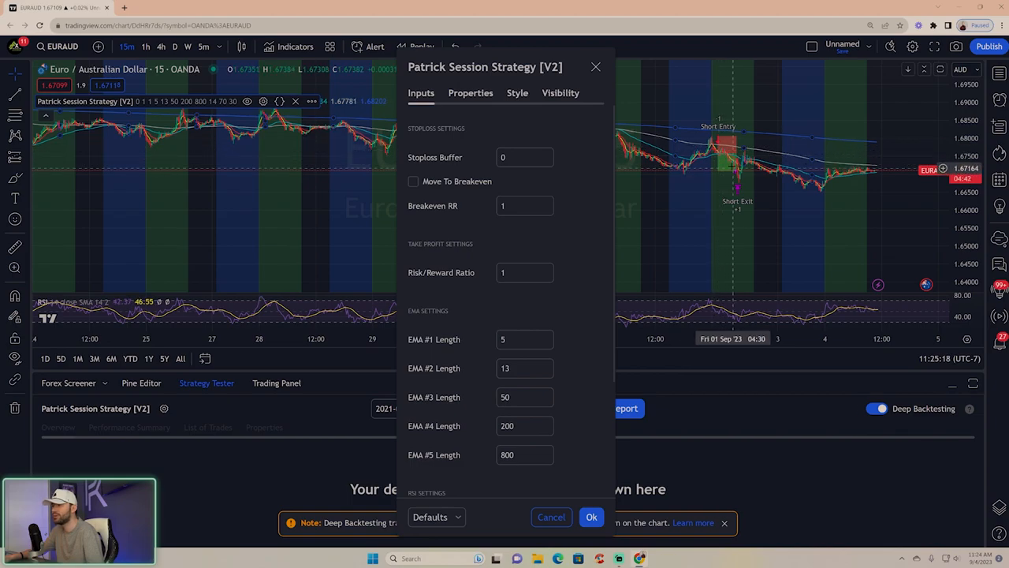
mouse_move(732, 177)
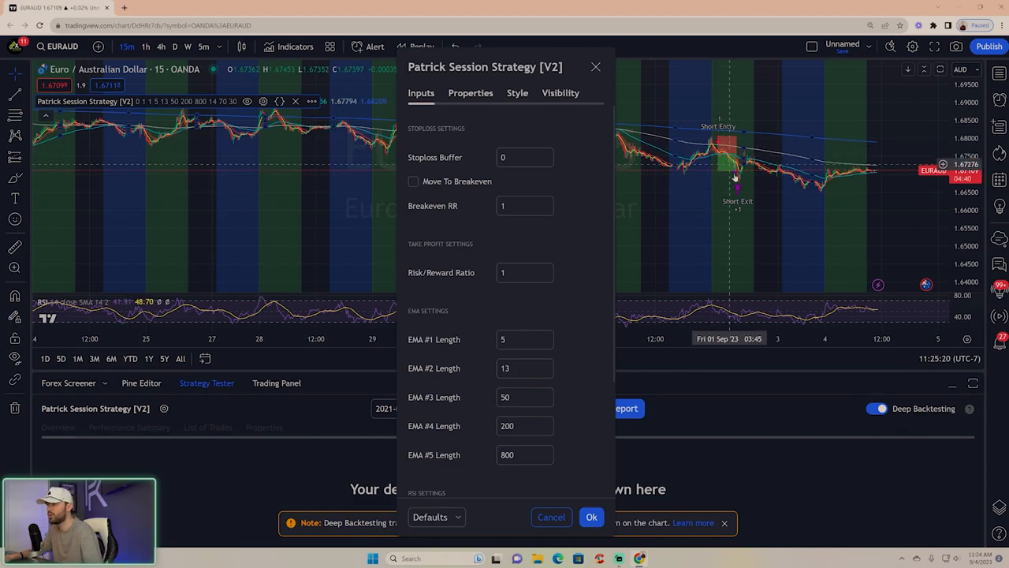
Set EMA lengths to 4, 15, 50, 400 and 600
scroll("down", 3)
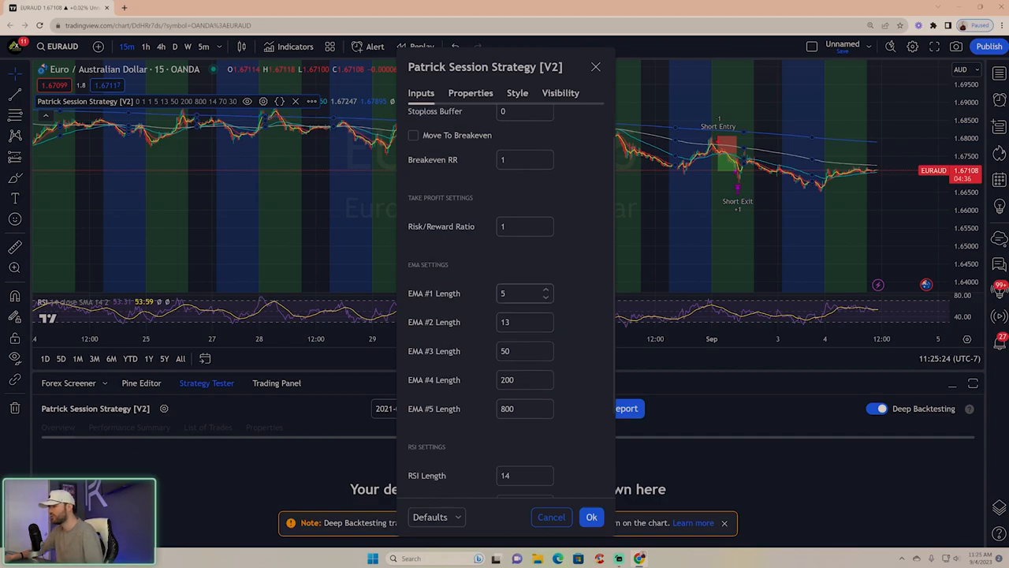
left_click(545, 297)
type("15")
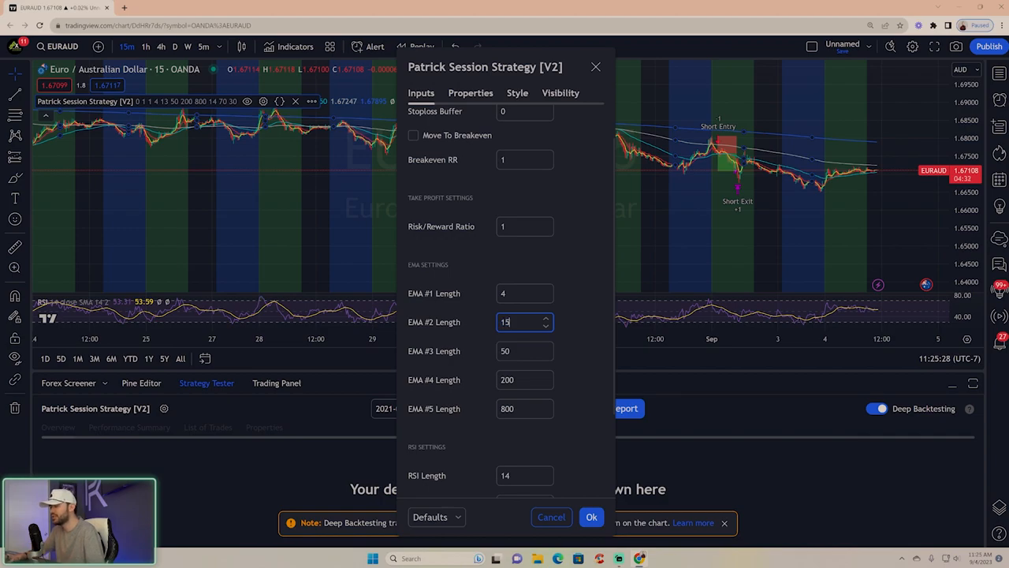
left_click(523, 350)
type("400")
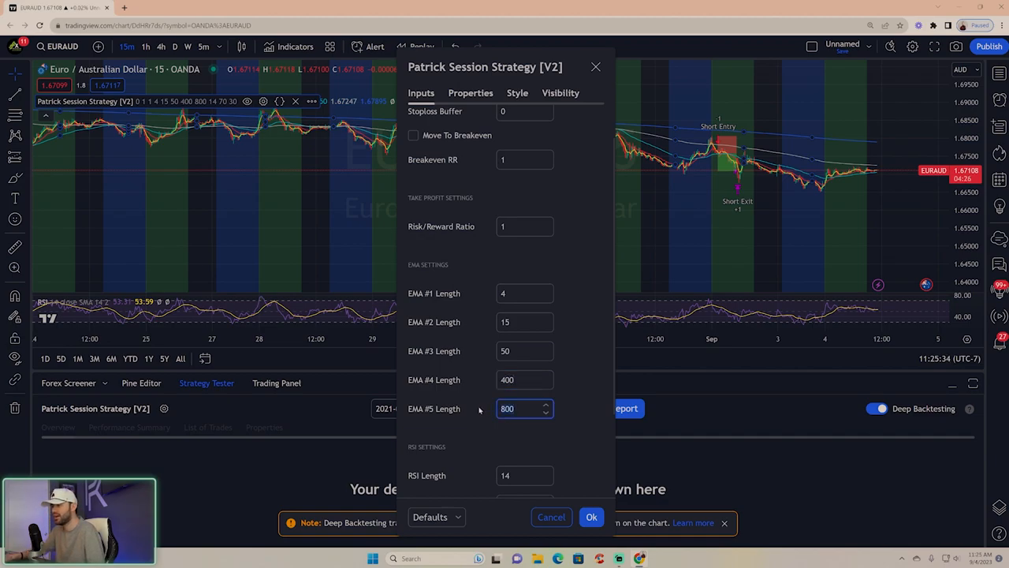
left_click(545, 413)
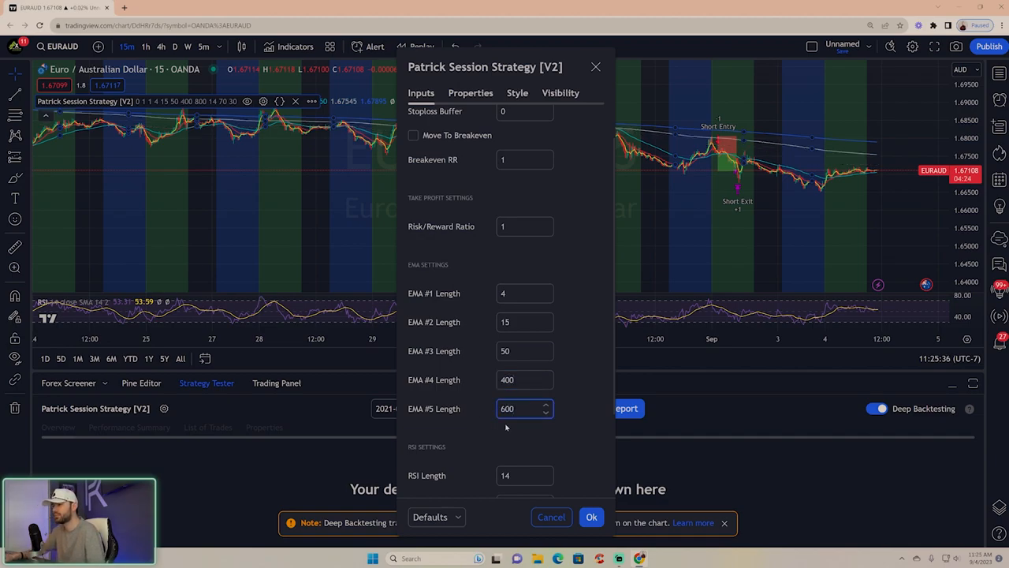
Set RSI length 16 with overbought level 65, check oversold, and apply the inputs
scroll("down", 3)
type("16")
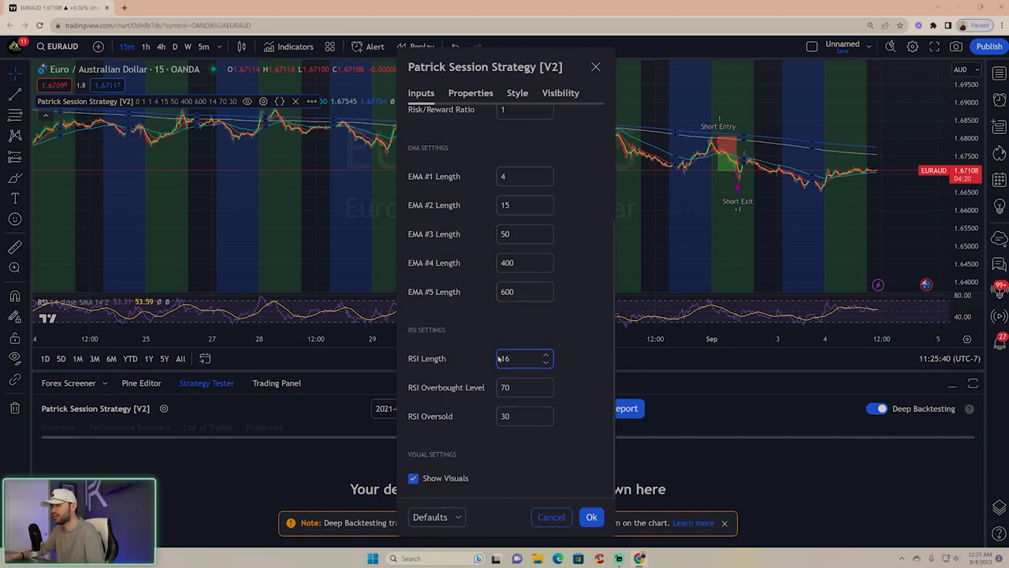
left_click(524, 386)
type("65")
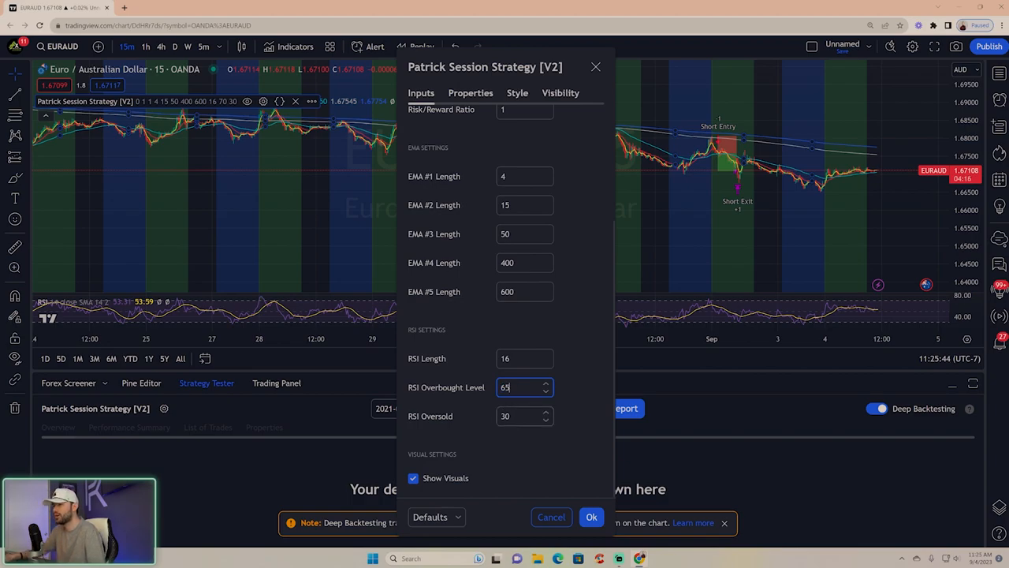
left_click(523, 416)
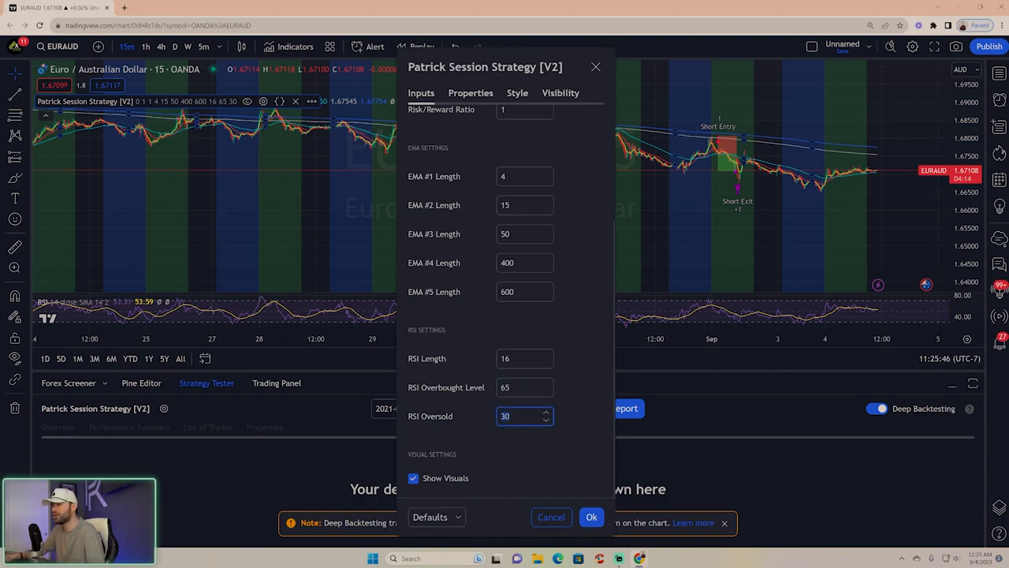
left_click(591, 517)
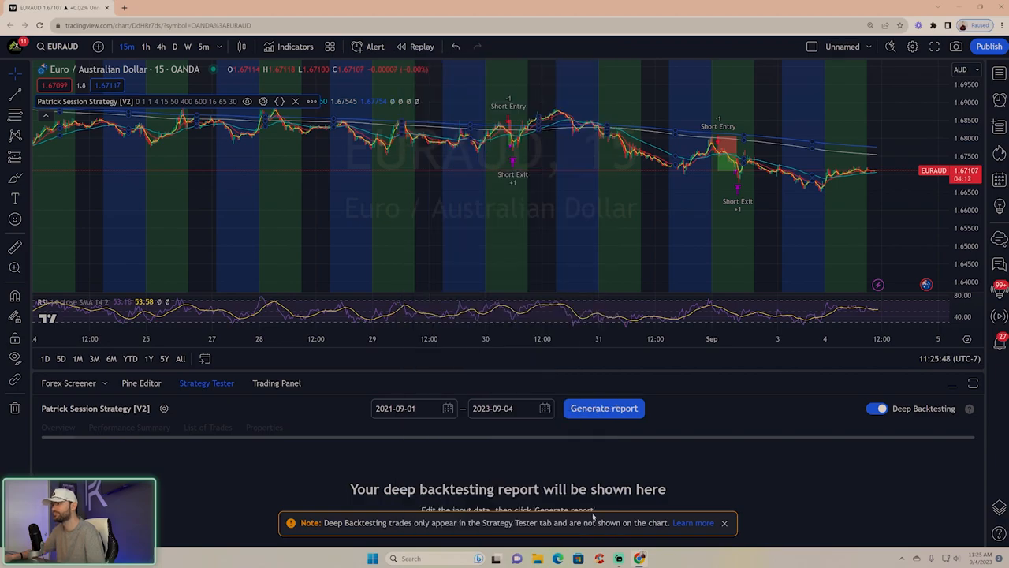
Generate the EURAUD deep backtest report (103 trades, 61.11% profitable) and show the watchlist
left_click(604, 407)
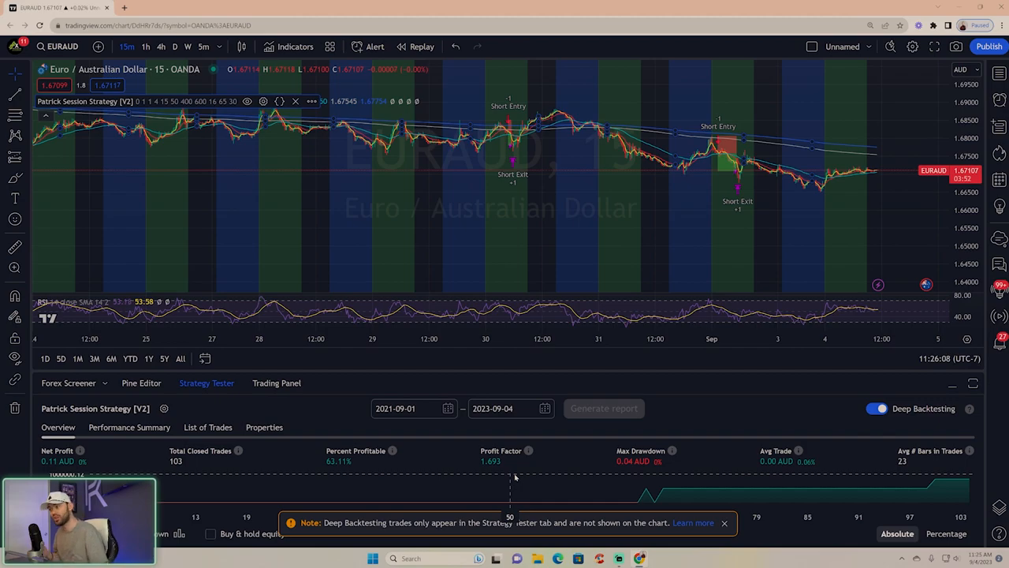
mouse_move(423, 470)
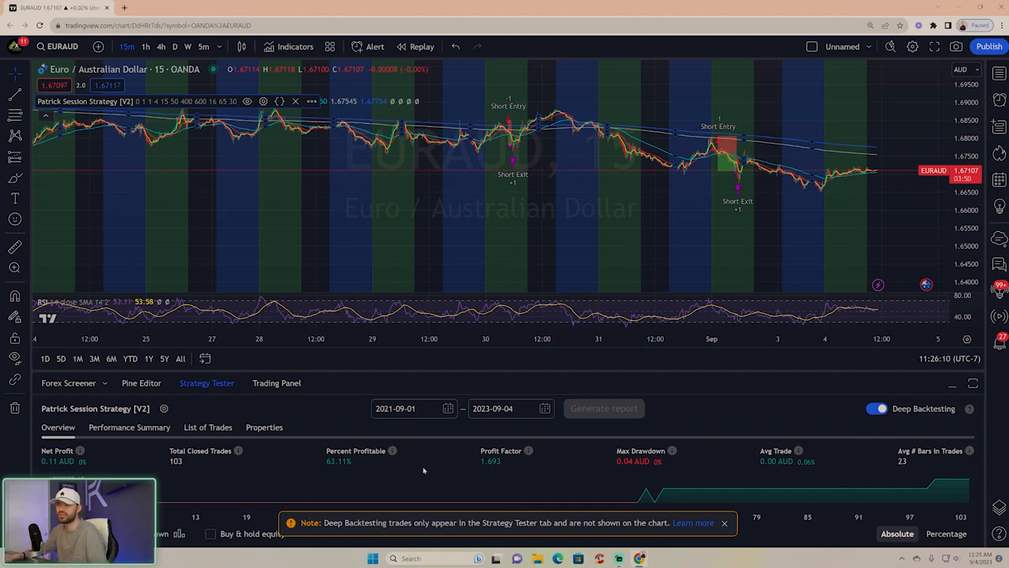
mouse_move(492, 244)
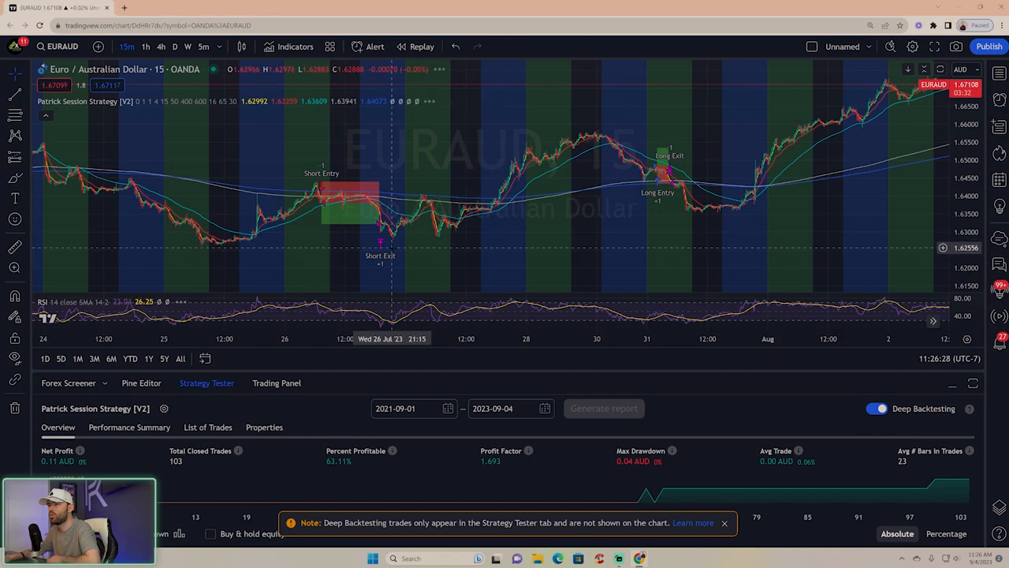
mouse_move(688, 237)
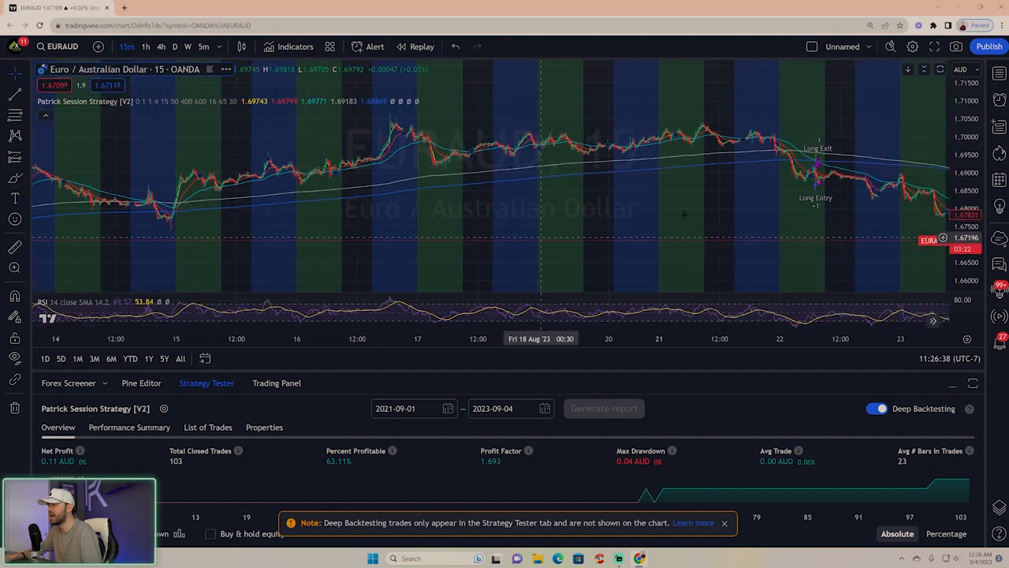
left_click(1000, 74)
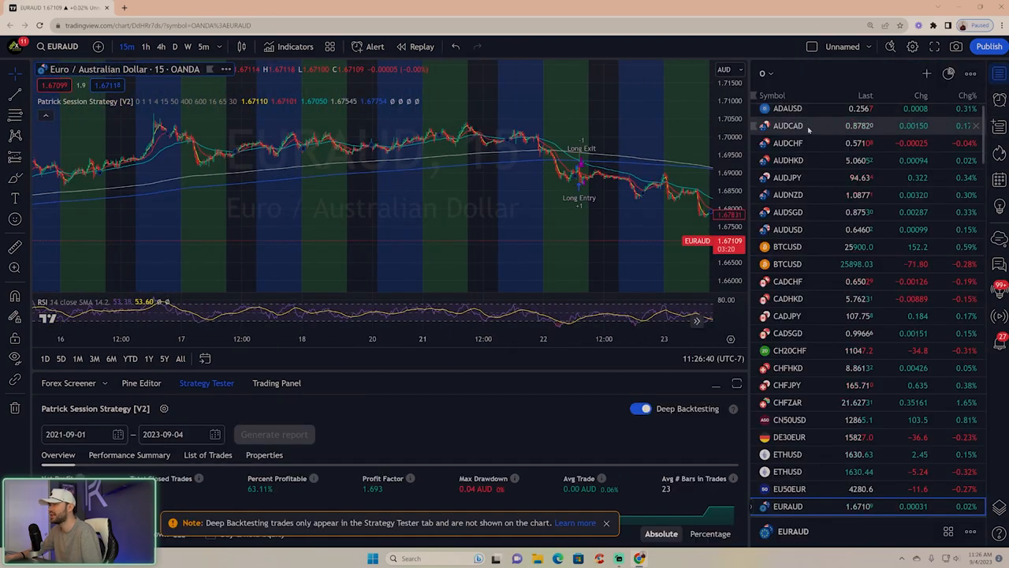
Run the deep backtest report on AUDCAD, then switch through EURGBP to EURJPY
left_click(788, 126)
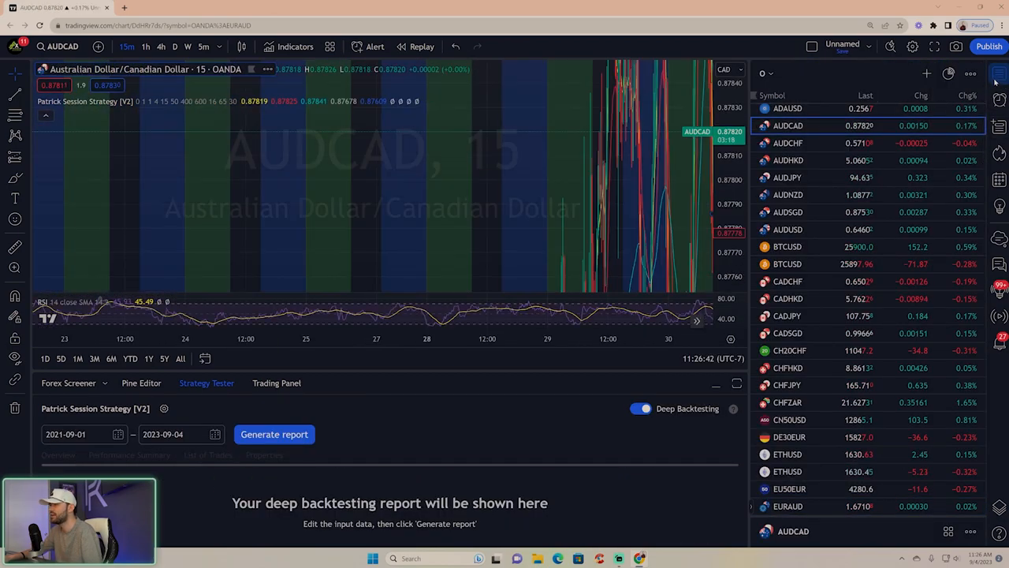
left_click(274, 434)
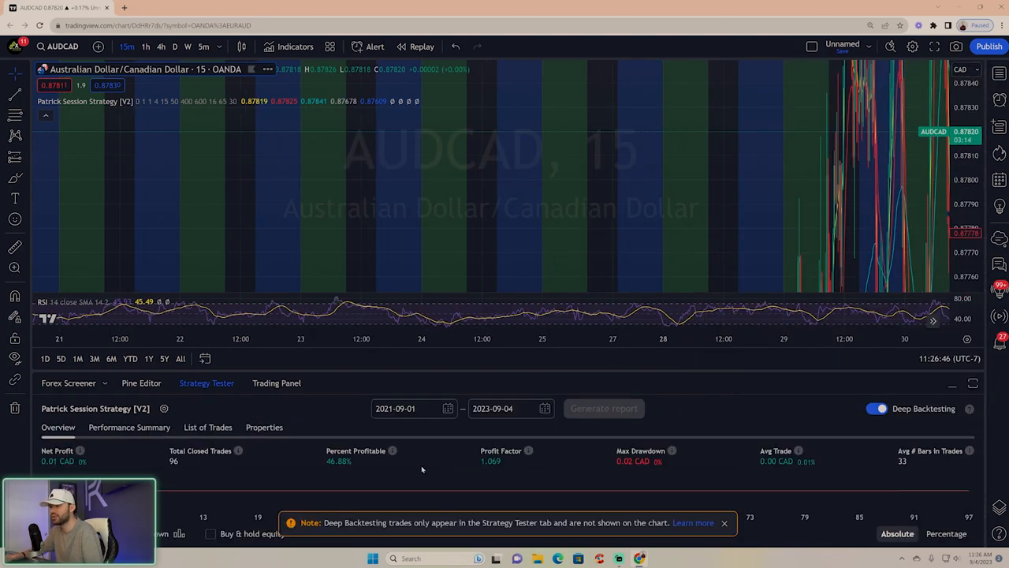
mouse_move(495, 464)
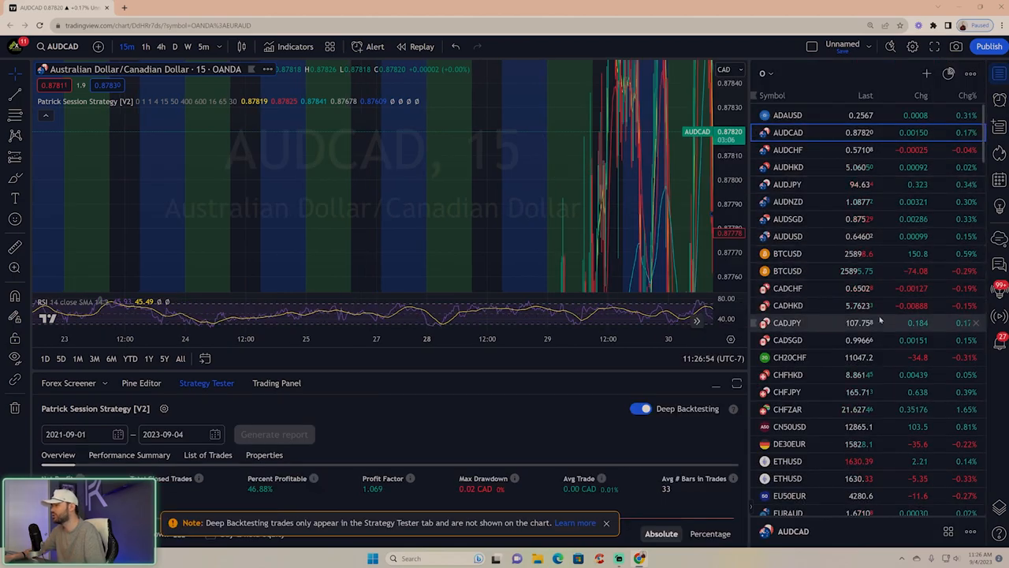
scroll("down", 3)
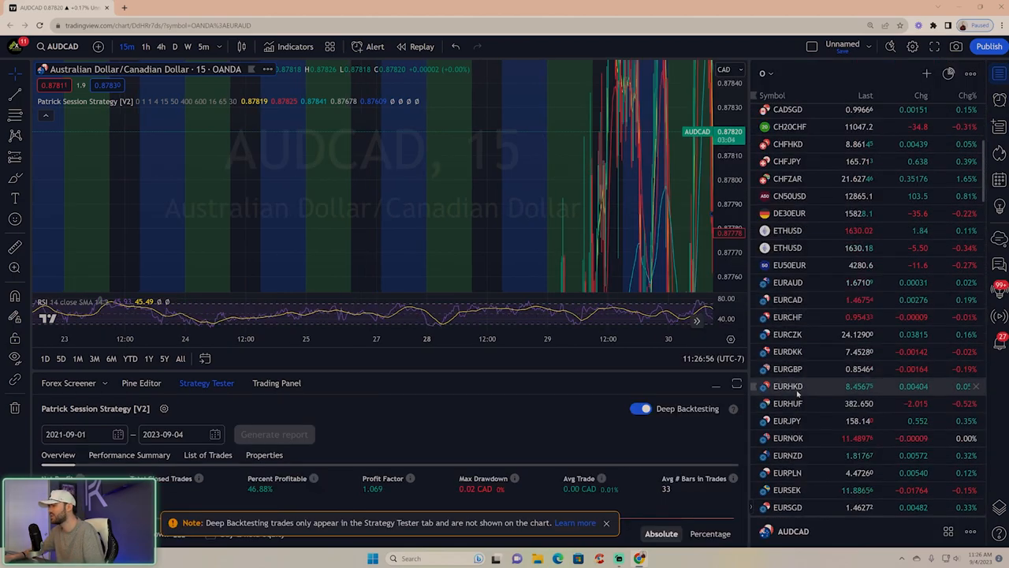
left_click(788, 369)
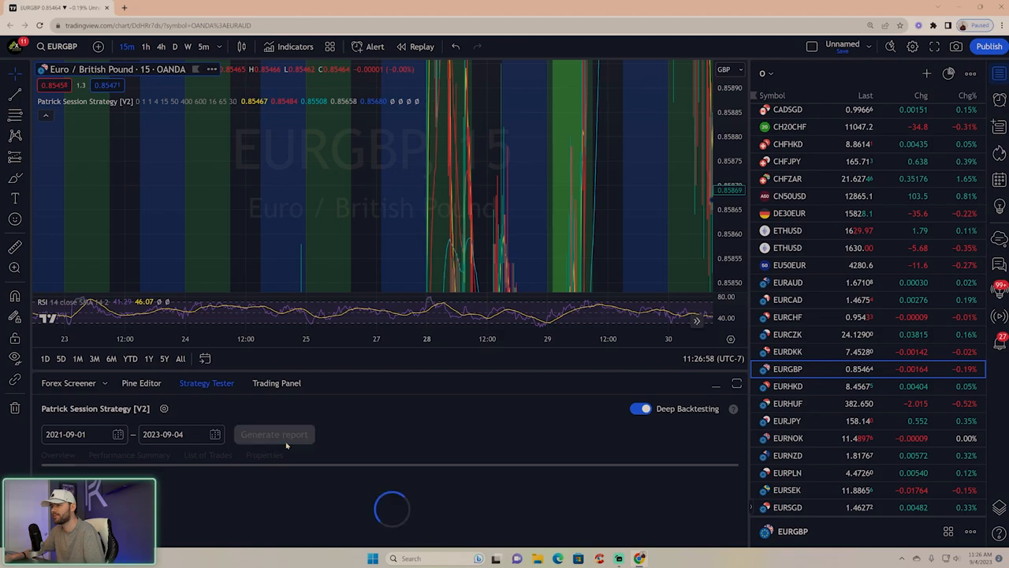
left_click(274, 434)
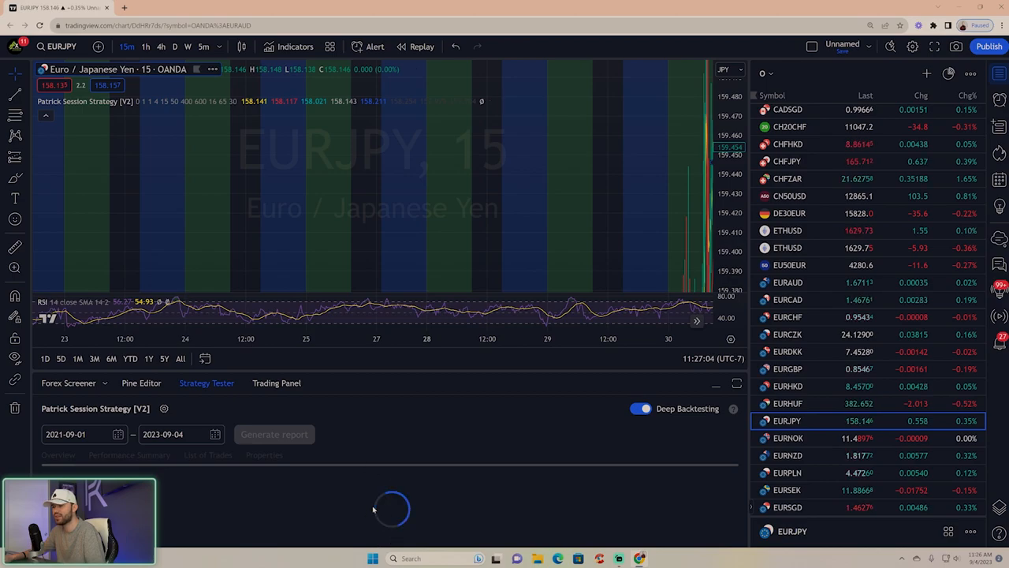
Run deep backtest reports on EURJPY and EURNZD, then return the chart to EURAUD
left_click(274, 434)
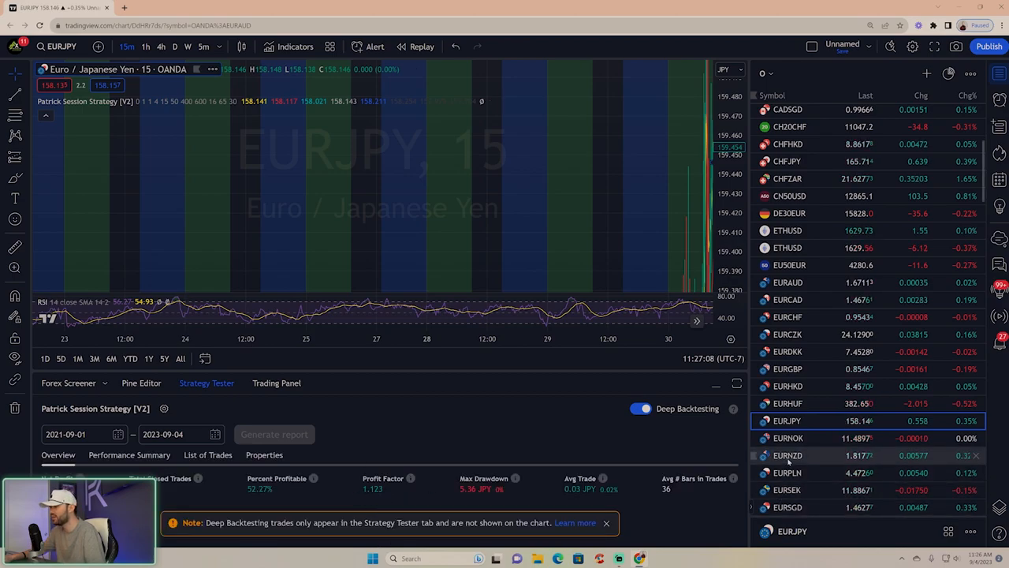
left_click(788, 454)
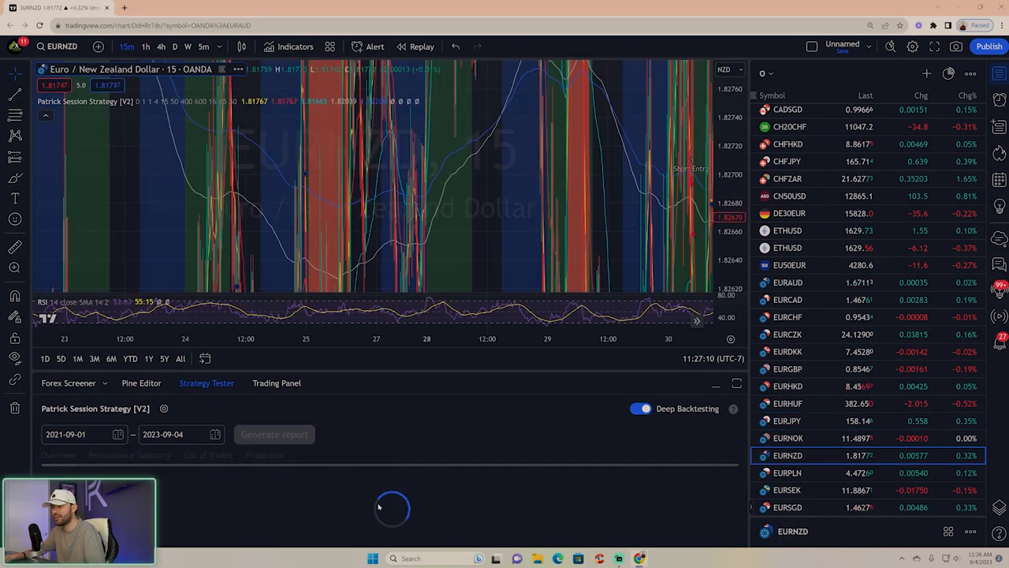
left_click(274, 434)
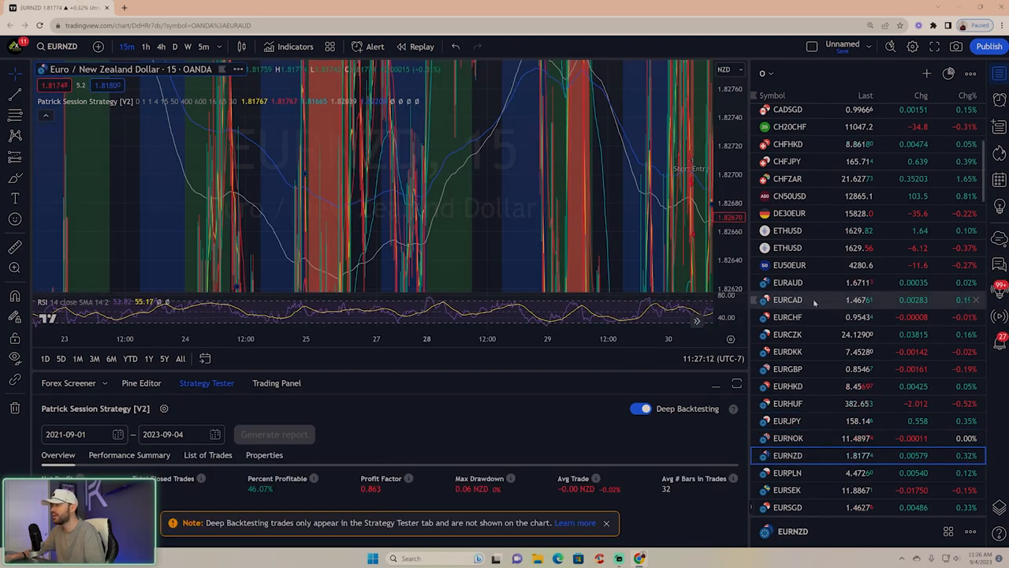
left_click(788, 282)
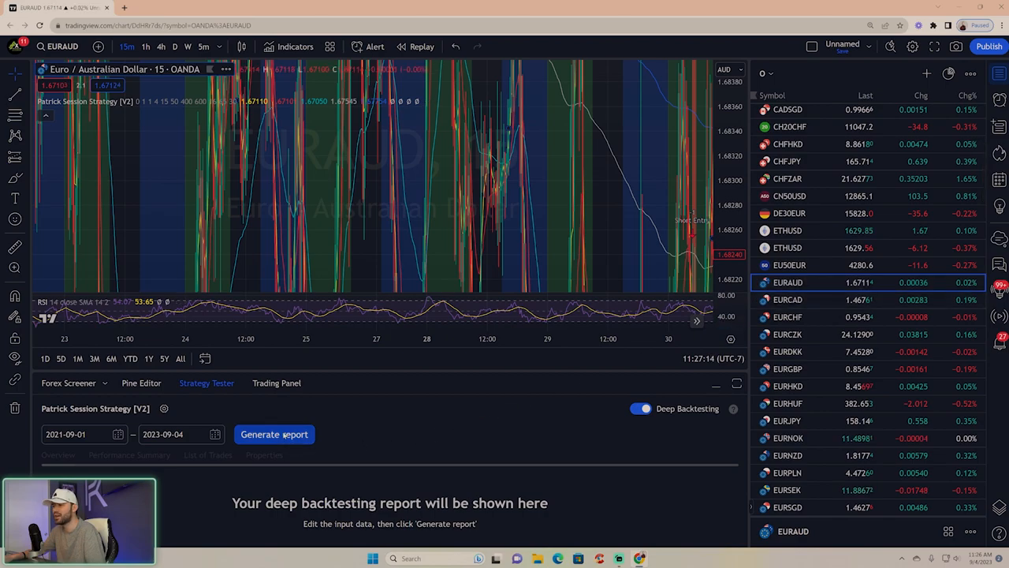
Regenerate the EURAUD deep backtest report (profit factor 1.693) and minimize the Strategy Tester panel
left_click(275, 434)
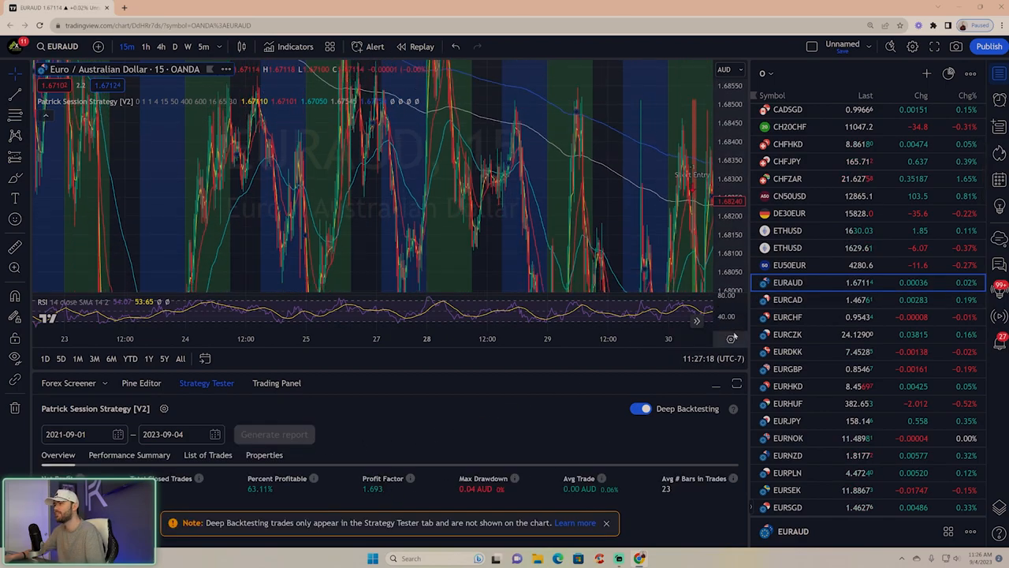
left_click(716, 384)
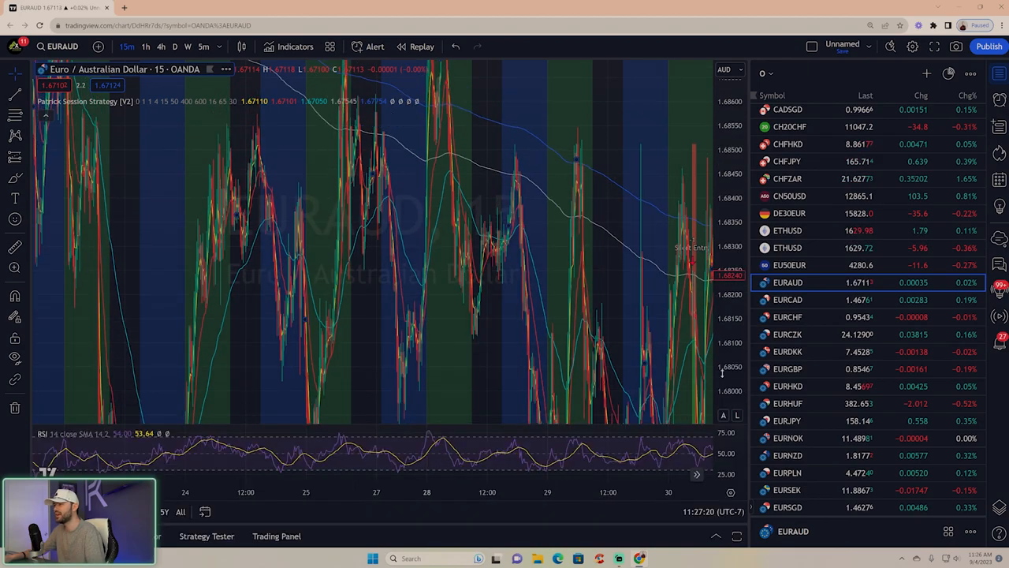